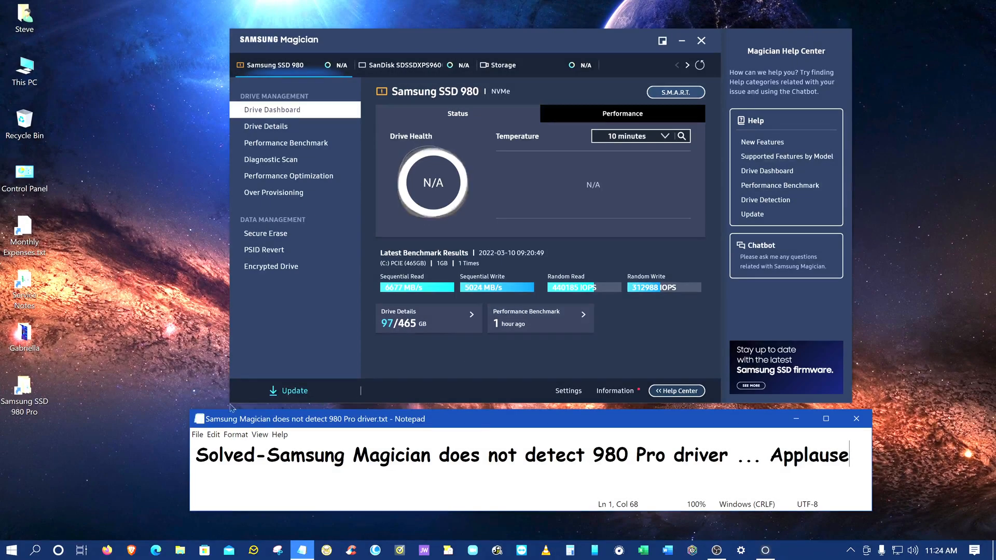
{"action": "mouse_move", "coordinate": [275, 447]}
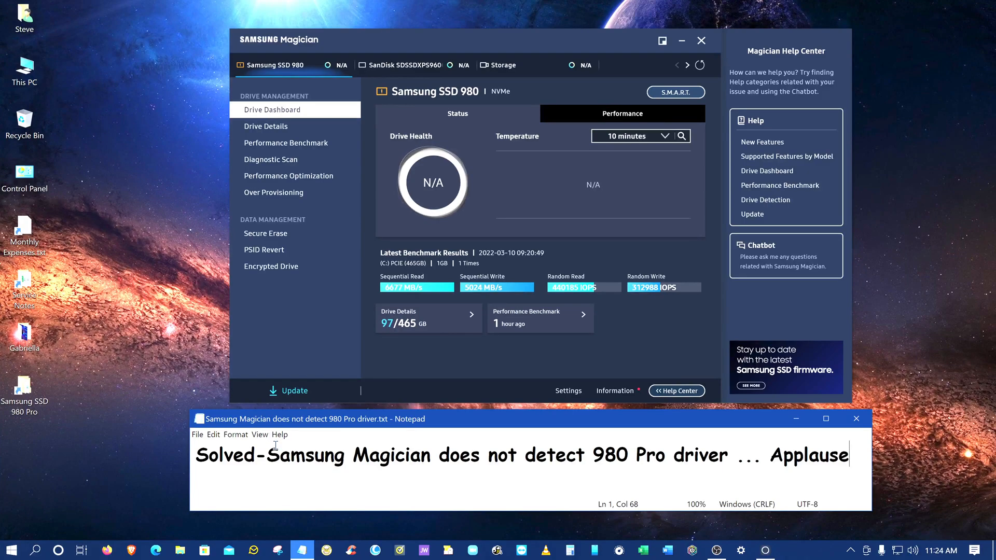
{"action": "mouse_move", "coordinate": [487, 456]}
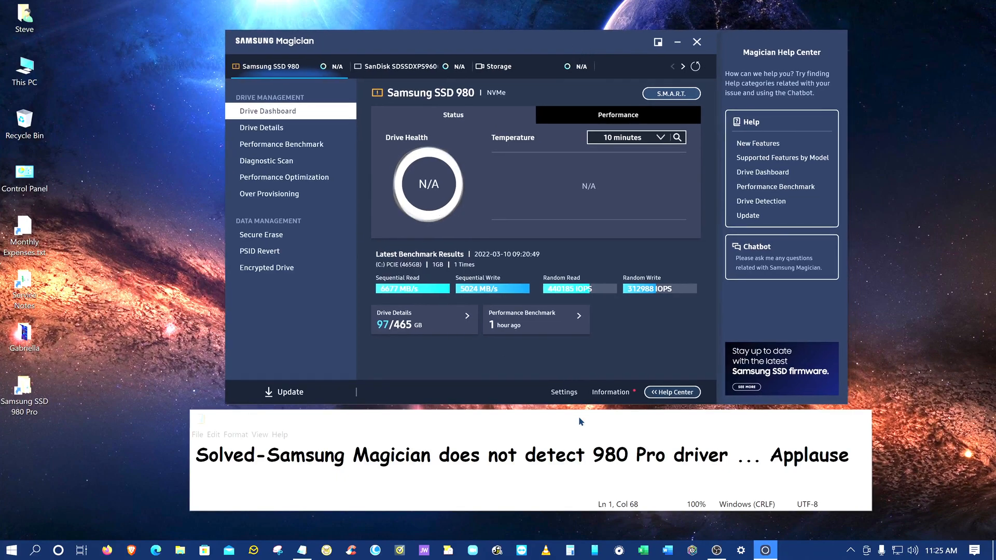
{"action": "mouse_move", "coordinate": [688, 432]}
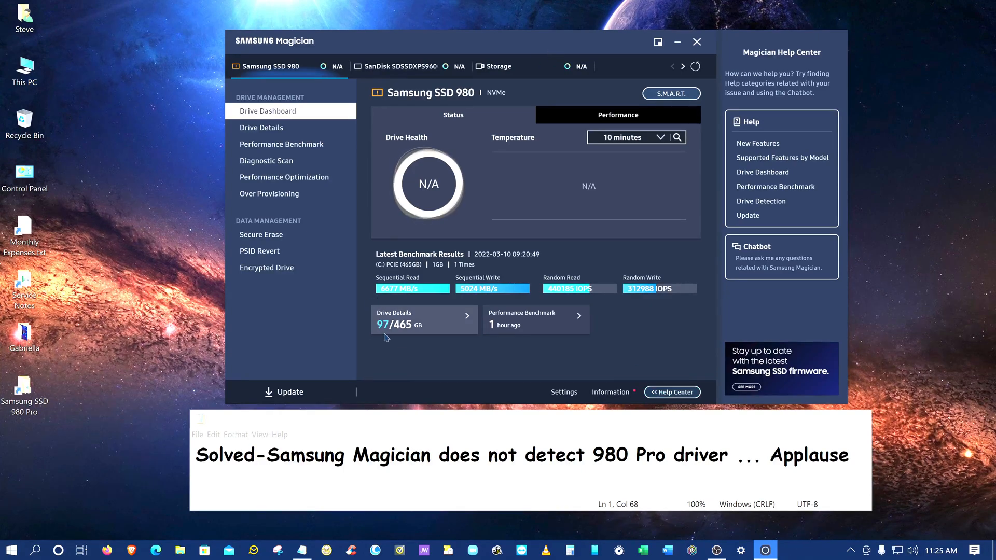
{"action": "mouse_move", "coordinate": [445, 296]}
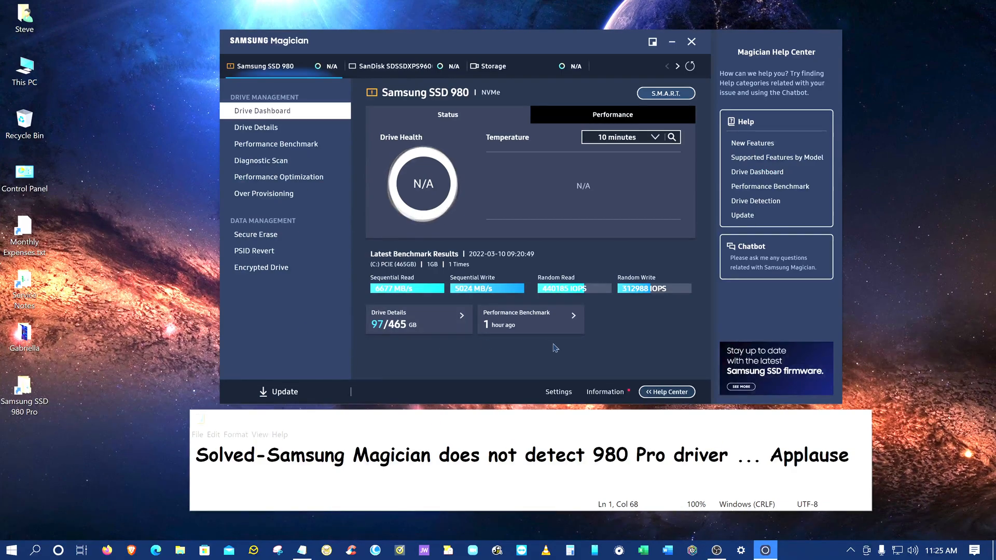
{"action": "mouse_move", "coordinate": [756, 200]}
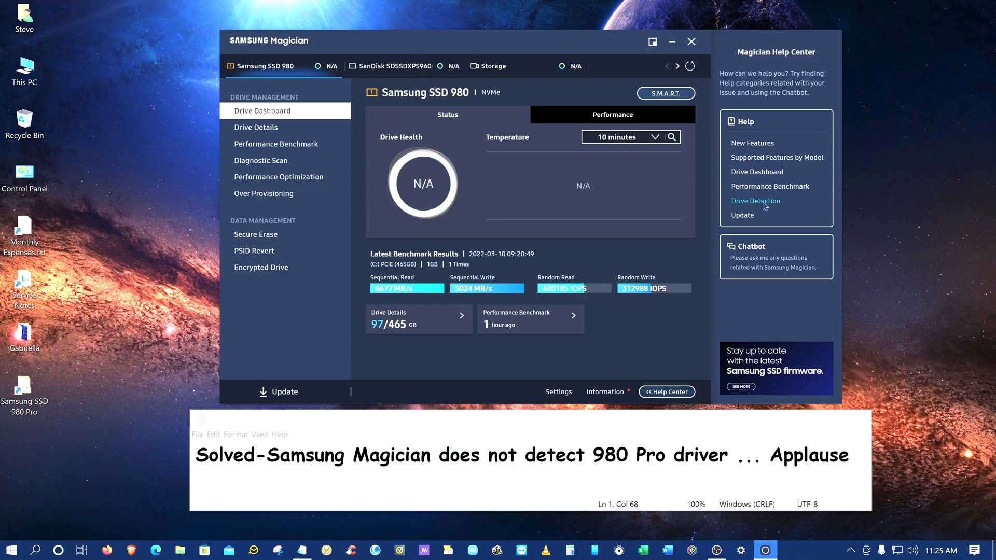
Read and close Magician's help article on drive detection.
{"action": "left_click", "coordinate": [755, 200]}
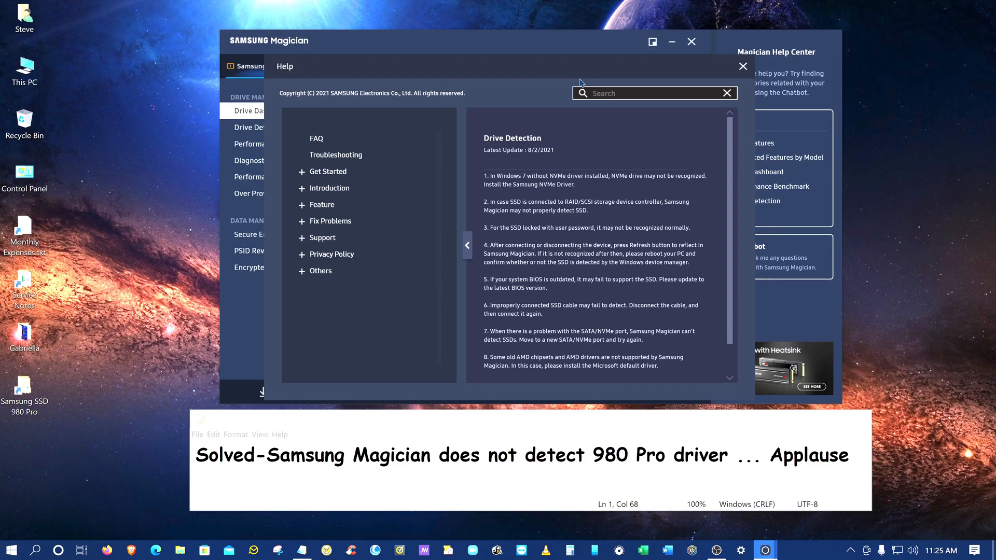
{"action": "mouse_move", "coordinate": [457, 234]}
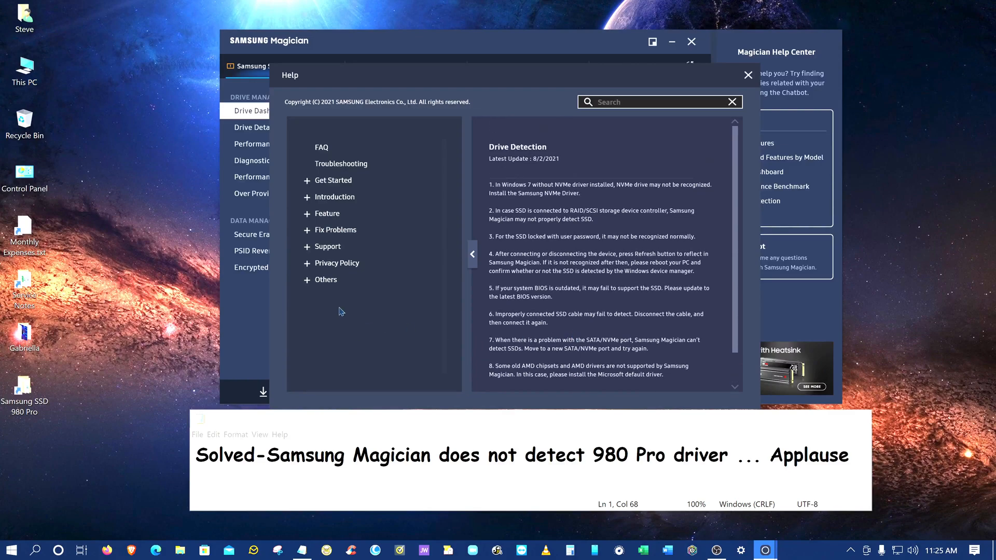
{"action": "left_click", "coordinate": [748, 75]}
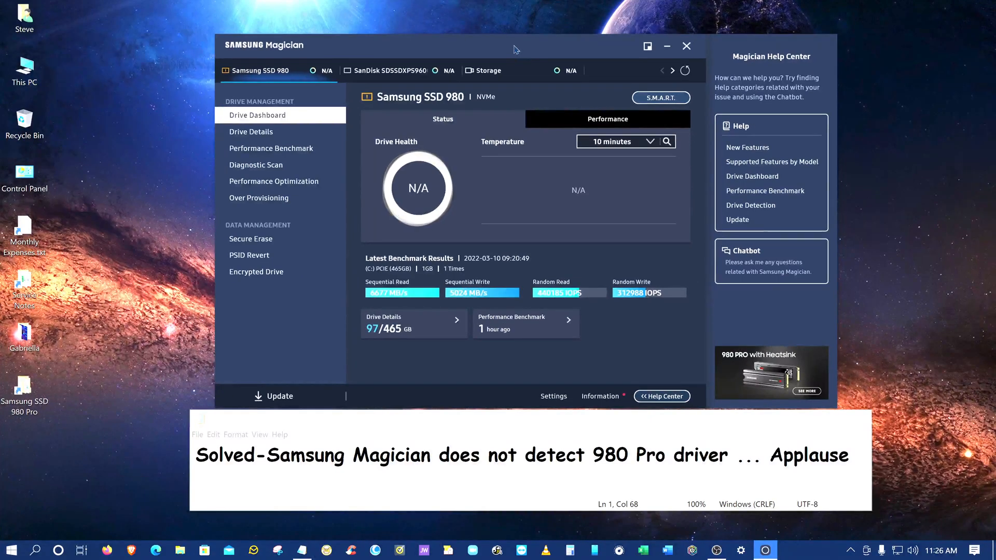
{"action": "left_click_drag", "start_coordinate": [515, 48], "coordinate": [538, 44]}
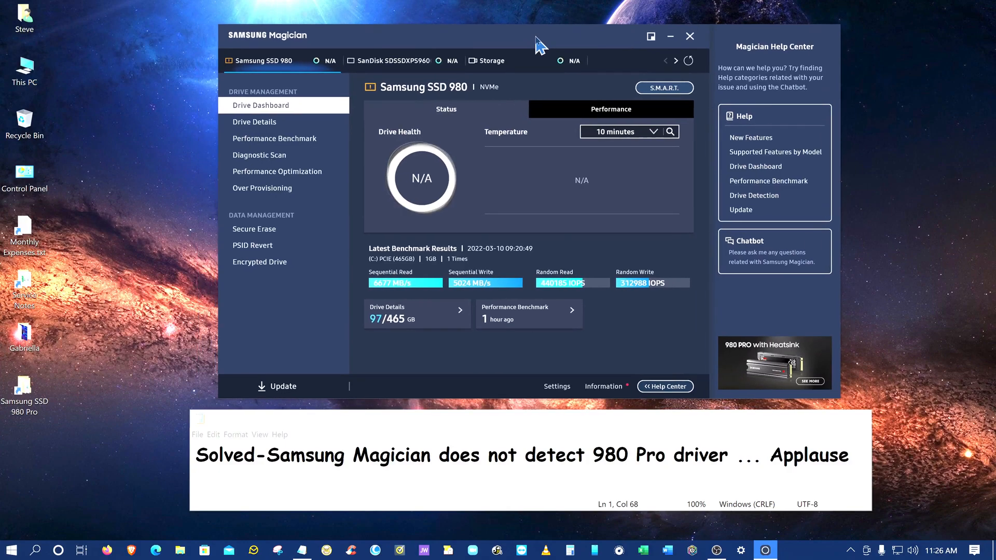
{"action": "mouse_move", "coordinate": [525, 32]}
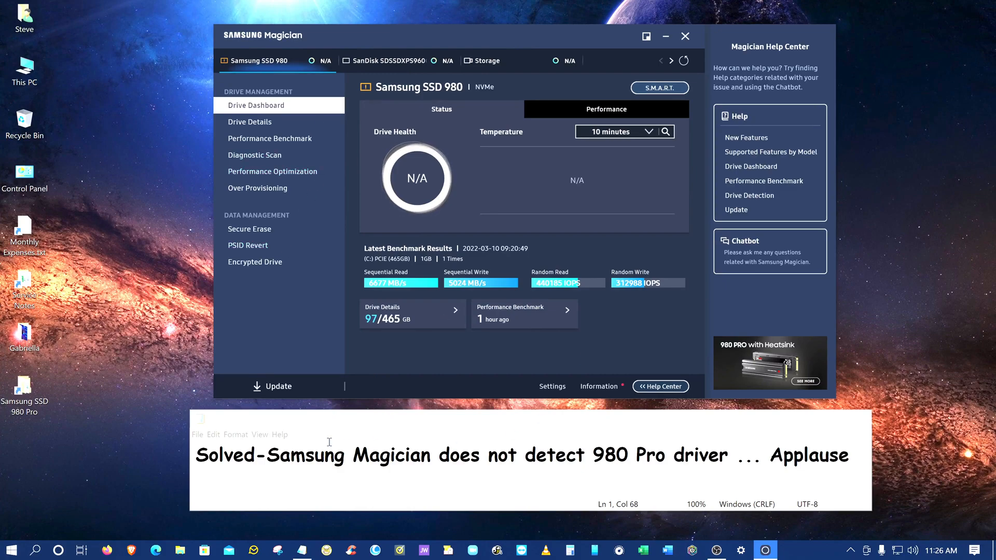
Open Computer Management for This PC and show Device Manager's hardware list.
{"action": "right_click", "coordinate": [24, 70]}
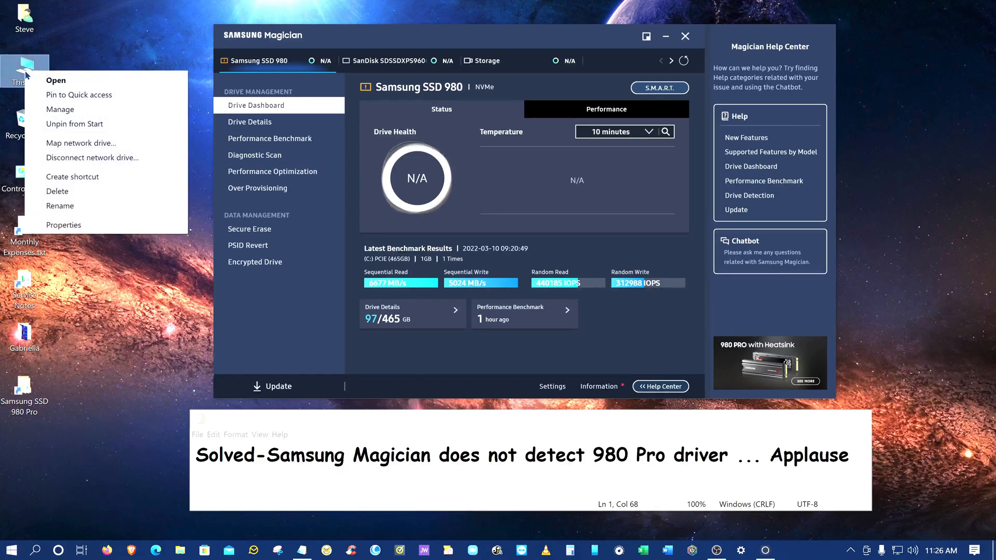
{"action": "left_click", "coordinate": [60, 109]}
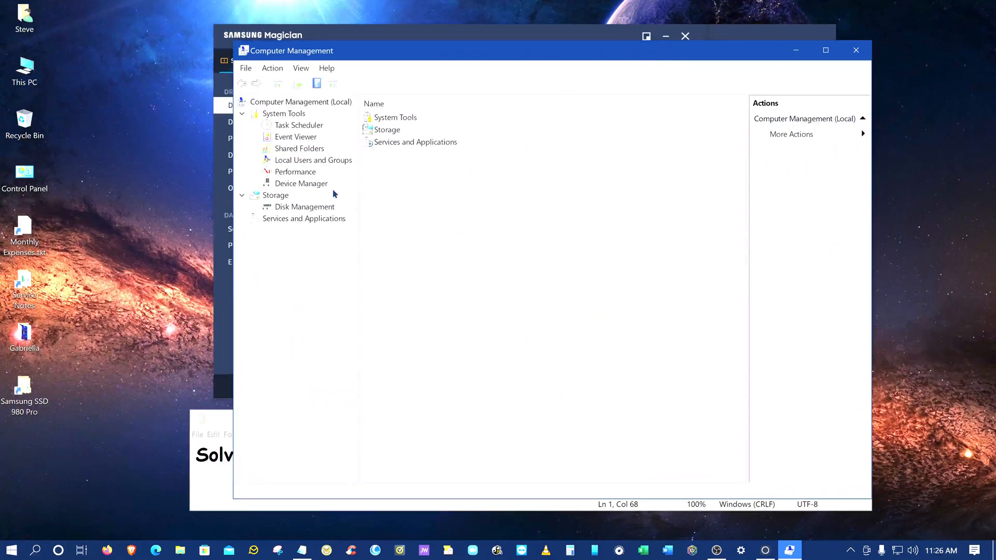
{"action": "left_click", "coordinate": [301, 183]}
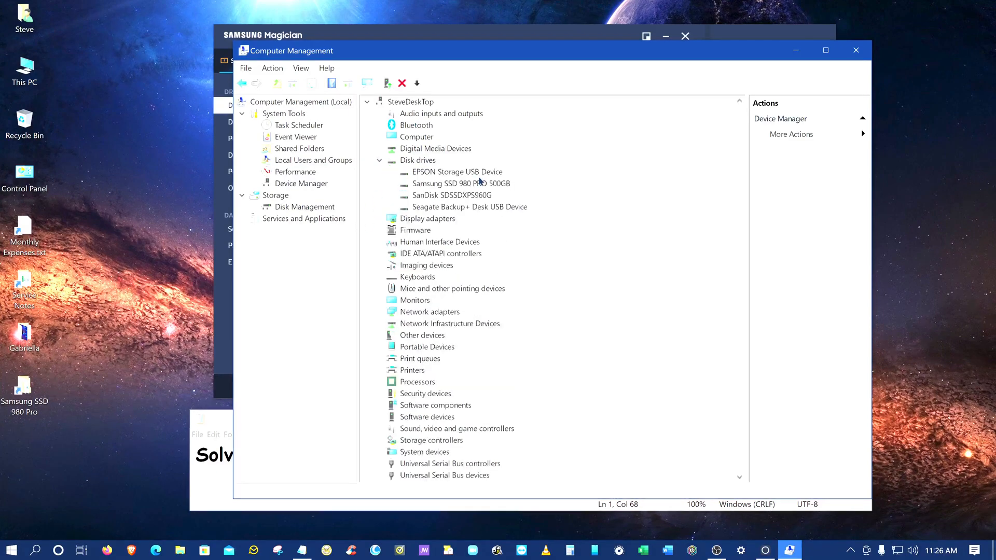
Check the Samsung SSD 980 PRO 500GB driver details (Microsoft driver) and close its properties.
{"action": "double_click", "coordinate": [461, 182]}
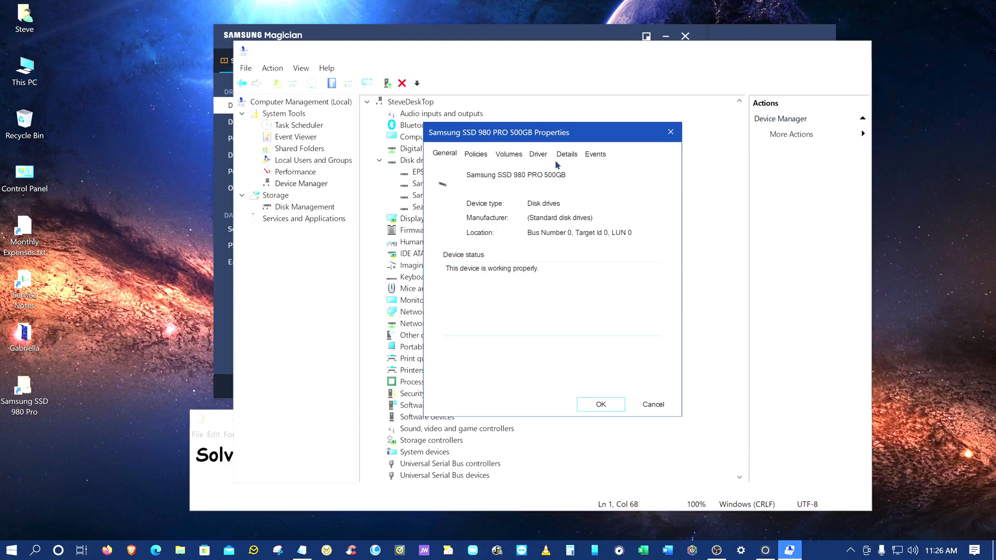
{"action": "left_click", "coordinate": [537, 154]}
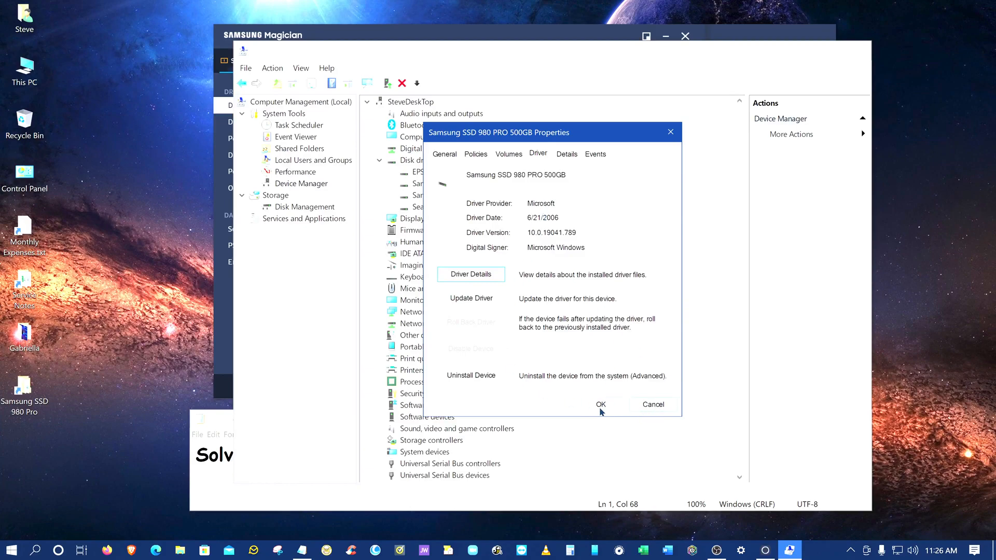
{"action": "left_click", "coordinate": [601, 404]}
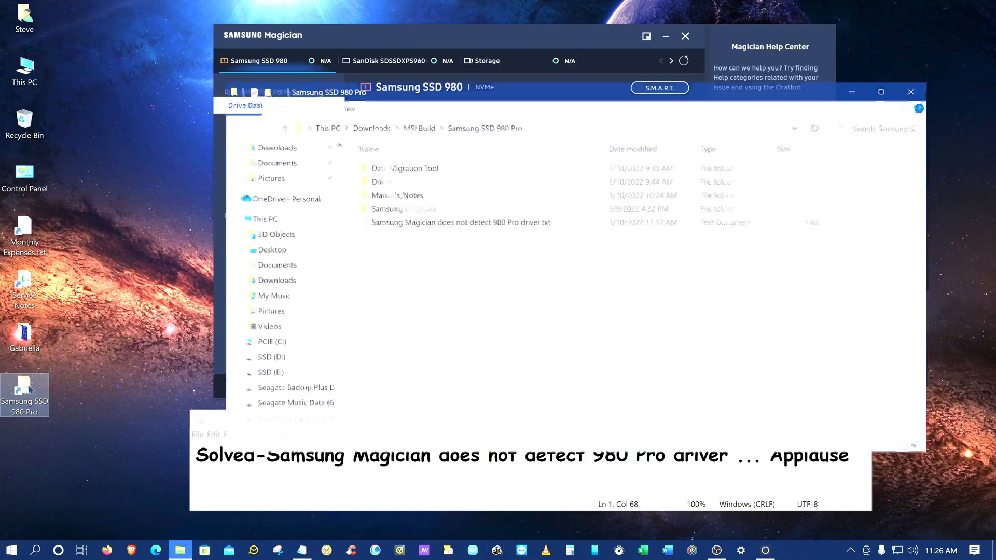
Run Samsung_NVM_Express_Driver_3.3.exe from the Driver folder, dismiss its 'device not connected' error, close the folder.
{"action": "double_click", "coordinate": [384, 181]}
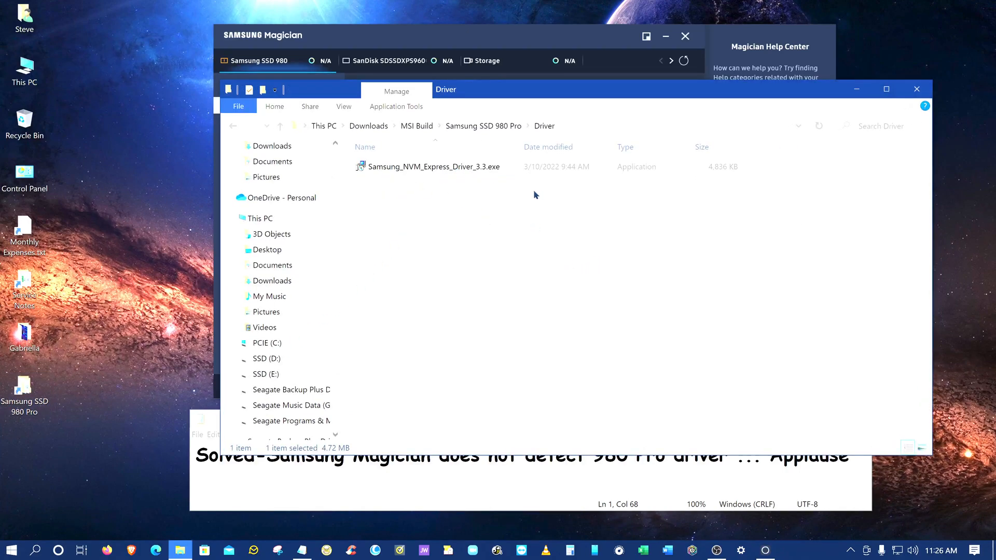
{"action": "double_click", "coordinate": [428, 166]}
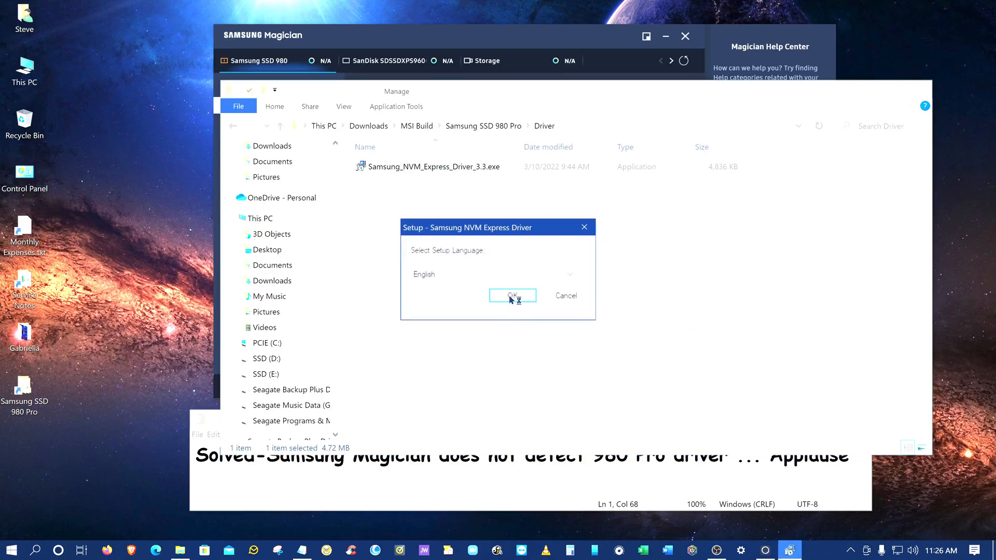
{"action": "left_click", "coordinate": [512, 295]}
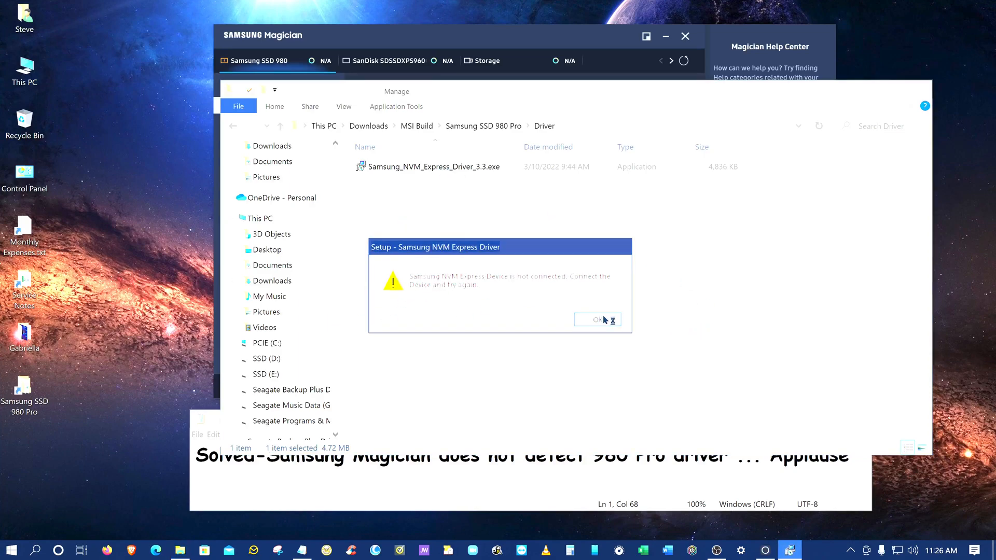
{"action": "left_click", "coordinate": [594, 320]}
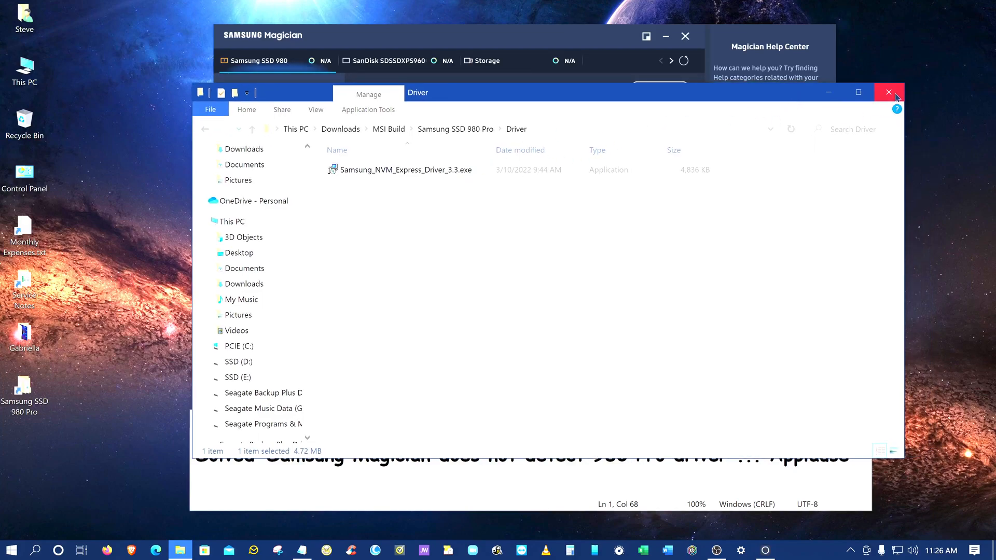
{"action": "left_click", "coordinate": [888, 92]}
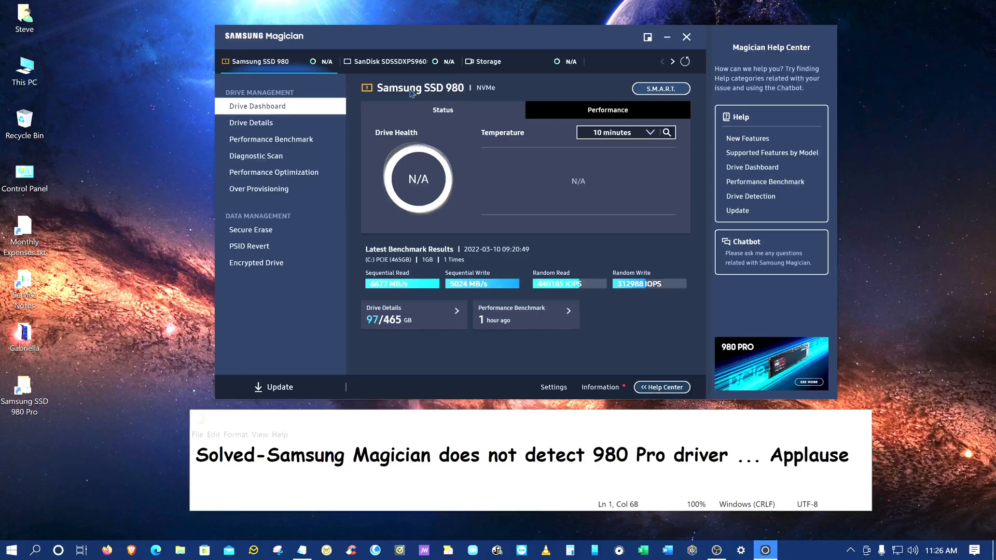
{"action": "mouse_move", "coordinate": [586, 342]}
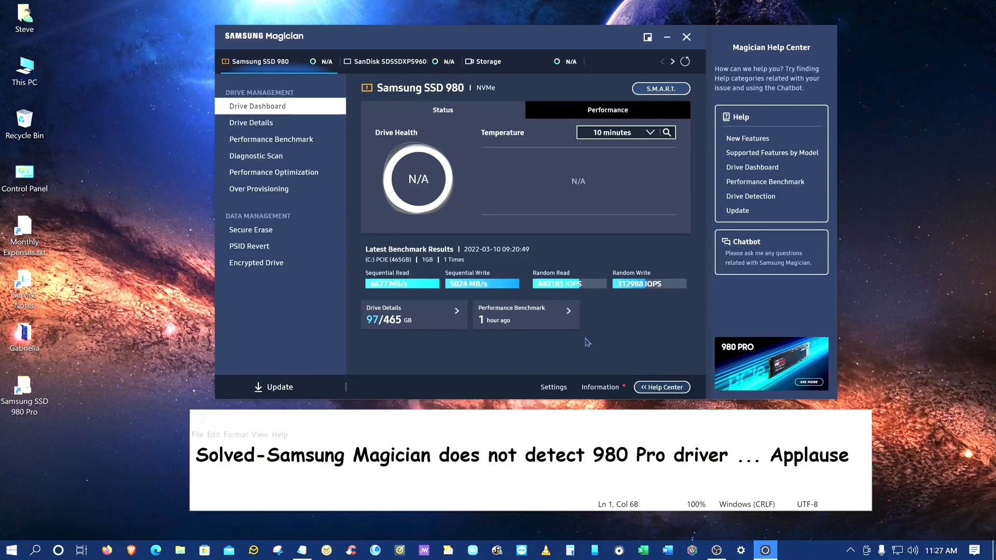
{"action": "mouse_move", "coordinate": [553, 418]}
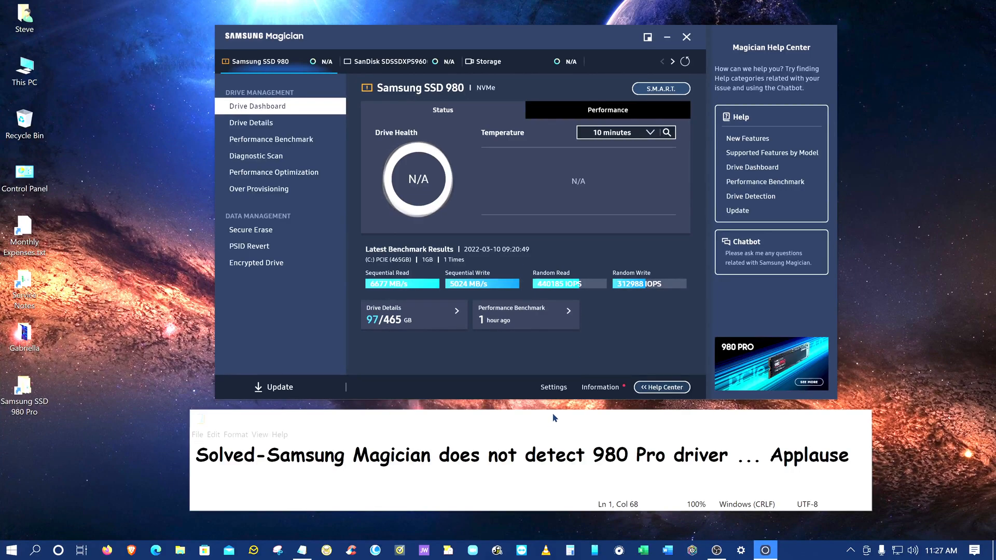
{"action": "mouse_move", "coordinate": [591, 46]}
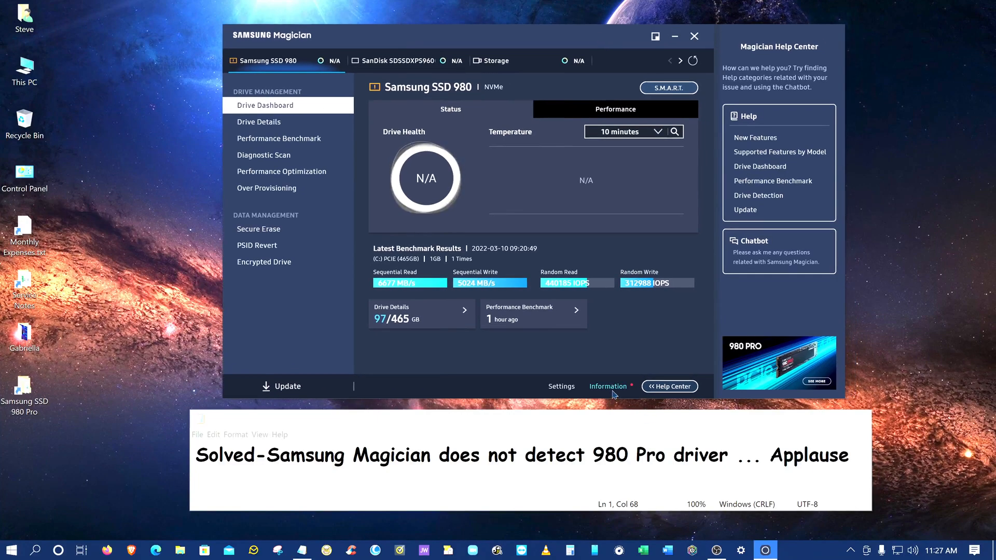
Show Magician's Information page flagging the unsupported Phison Electronics 1.5.0.0 driver.
{"action": "left_click", "coordinate": [607, 386]}
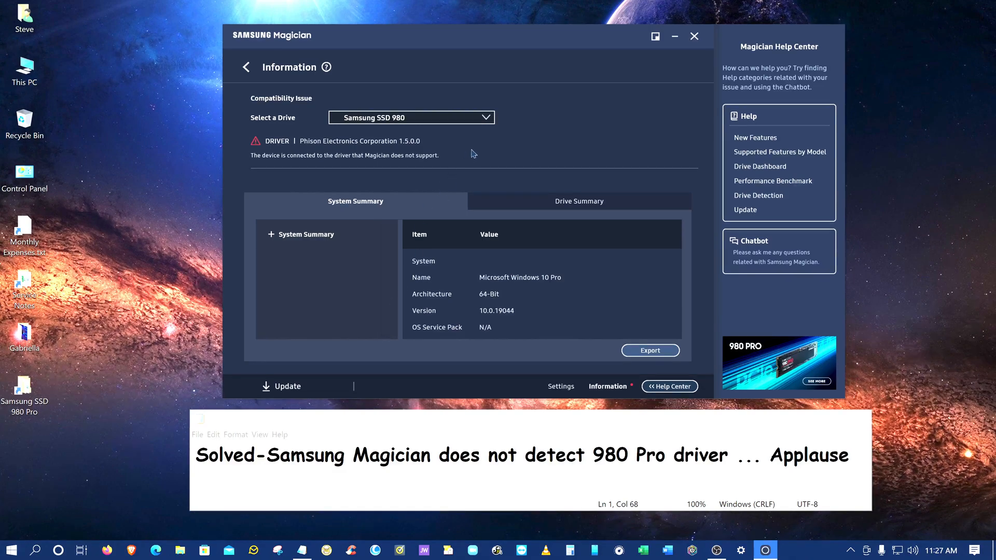
{"action": "left_click", "coordinate": [411, 118]}
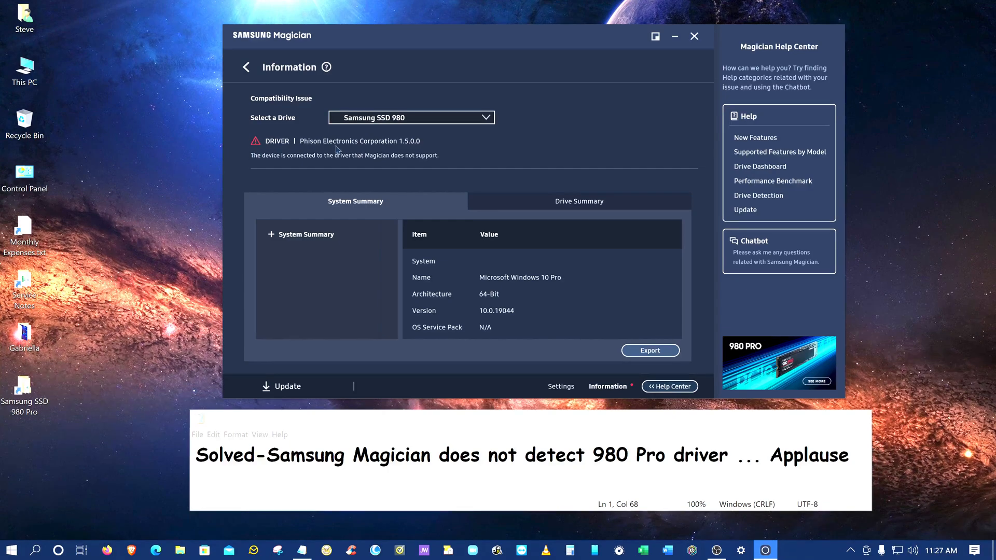
{"action": "mouse_move", "coordinate": [431, 156]}
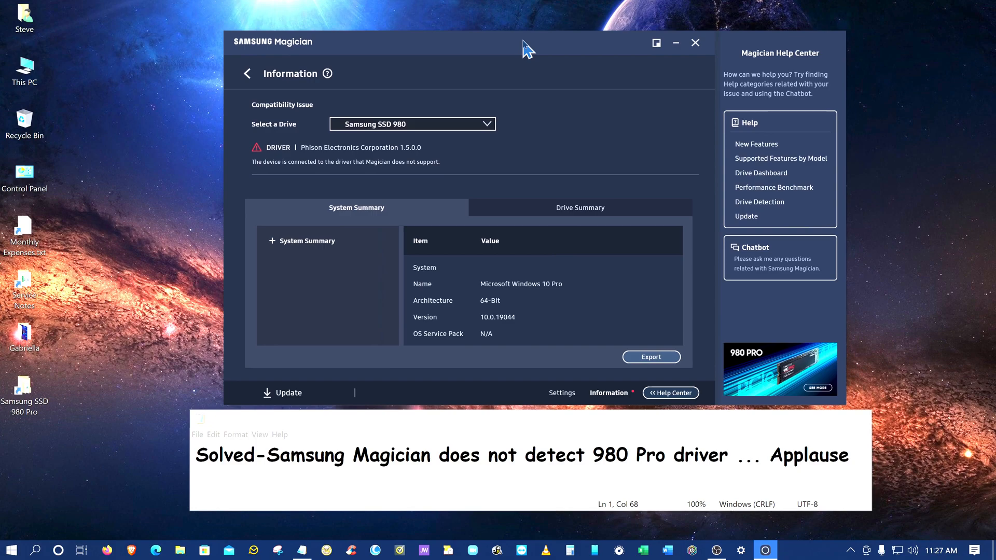
Open Computer Management for This PC and display the Device Manager hardware list.
{"action": "right_click", "coordinate": [24, 67]}
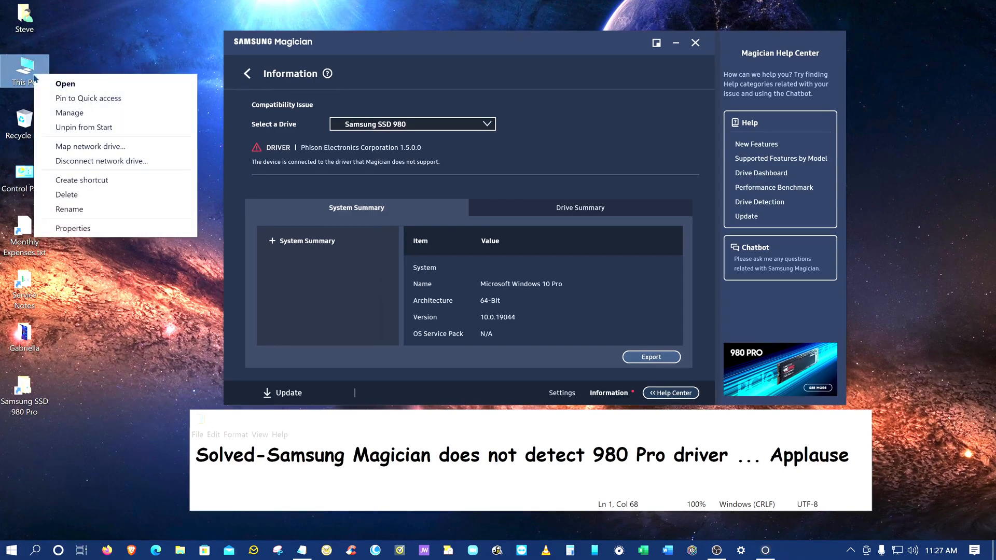
{"action": "left_click", "coordinate": [68, 112]}
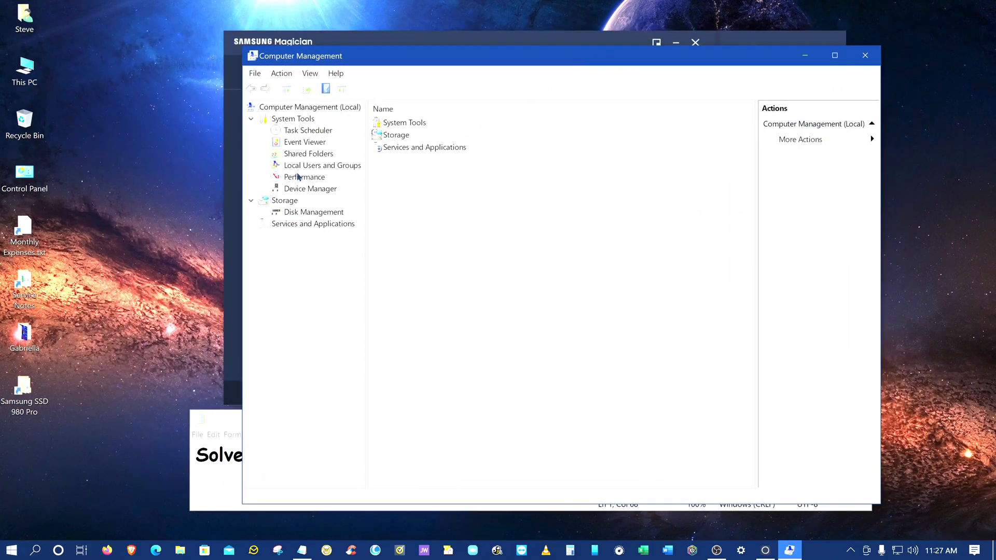
{"action": "left_click", "coordinate": [312, 188]}
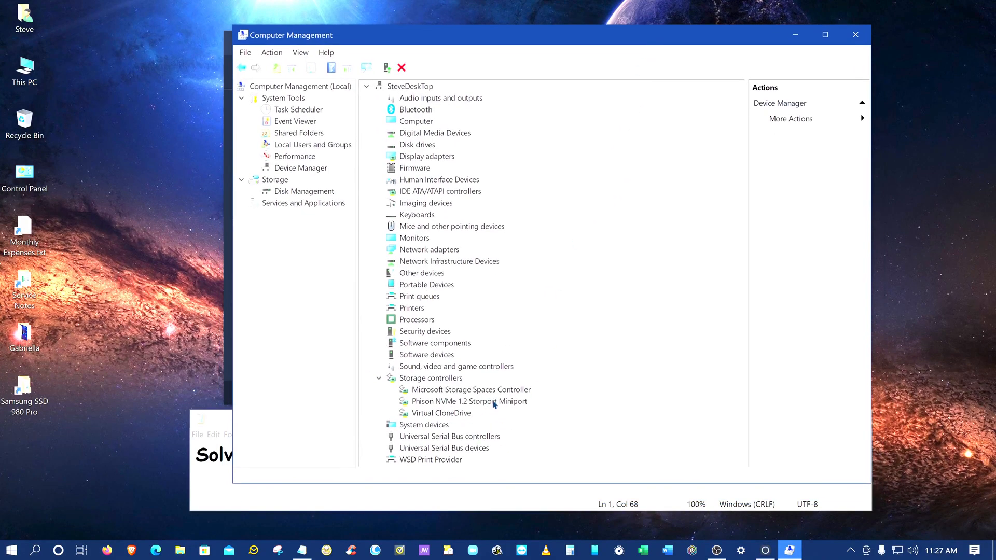
{"action": "mouse_move", "coordinate": [478, 413]}
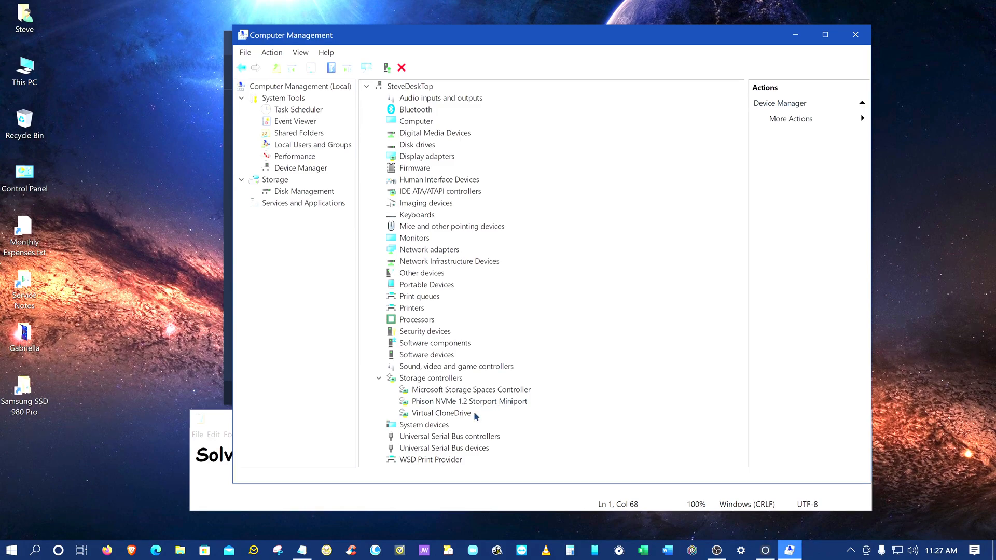
{"action": "mouse_move", "coordinate": [502, 401]}
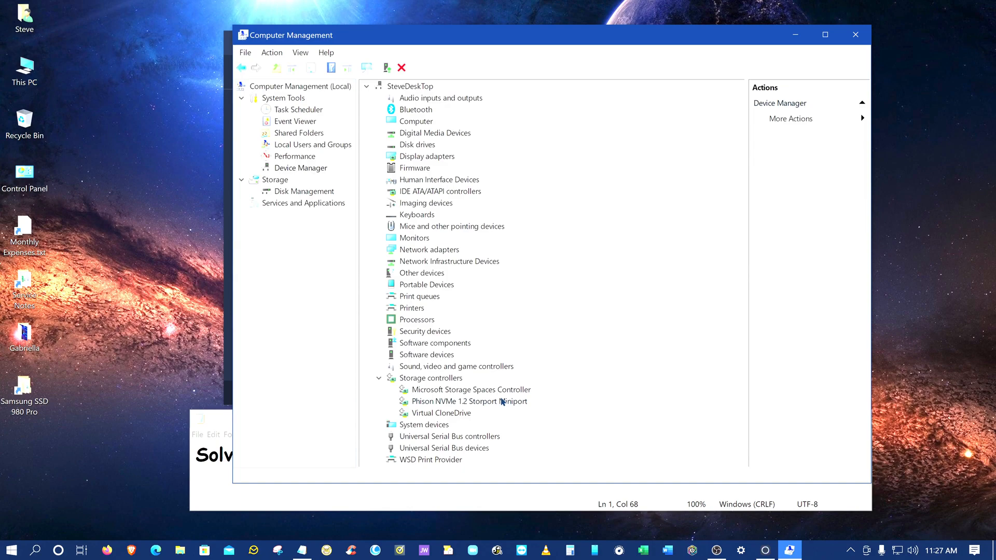
Replace the Phison NVMe controller driver with the Standard NVM Express Controller picked from local drivers.
{"action": "double_click", "coordinate": [459, 400]}
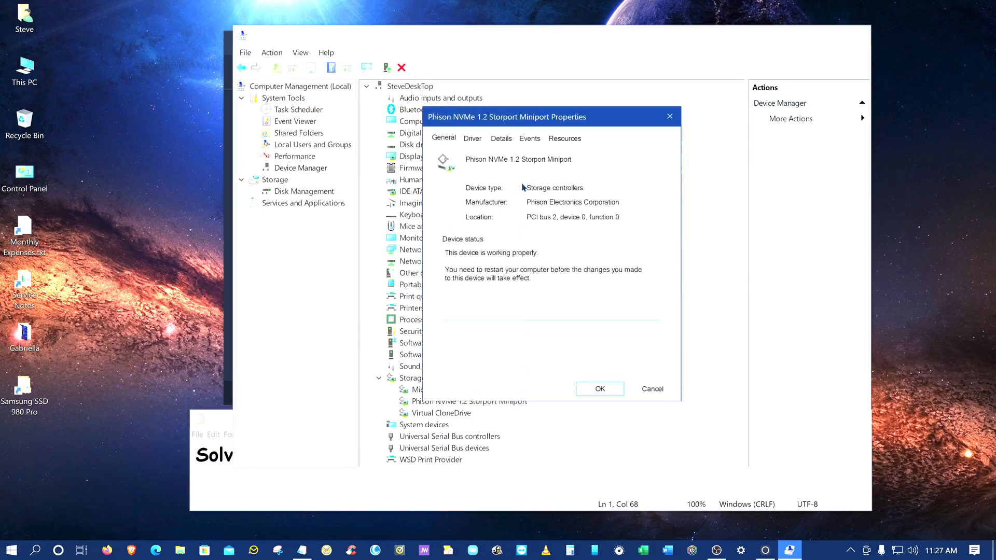
{"action": "left_click", "coordinate": [472, 138]}
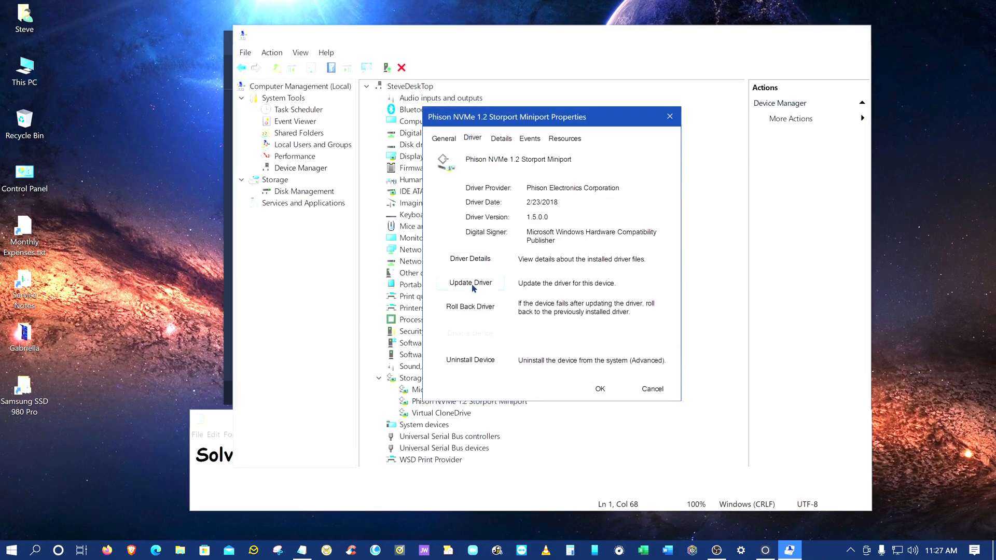
{"action": "left_click", "coordinate": [470, 282]}
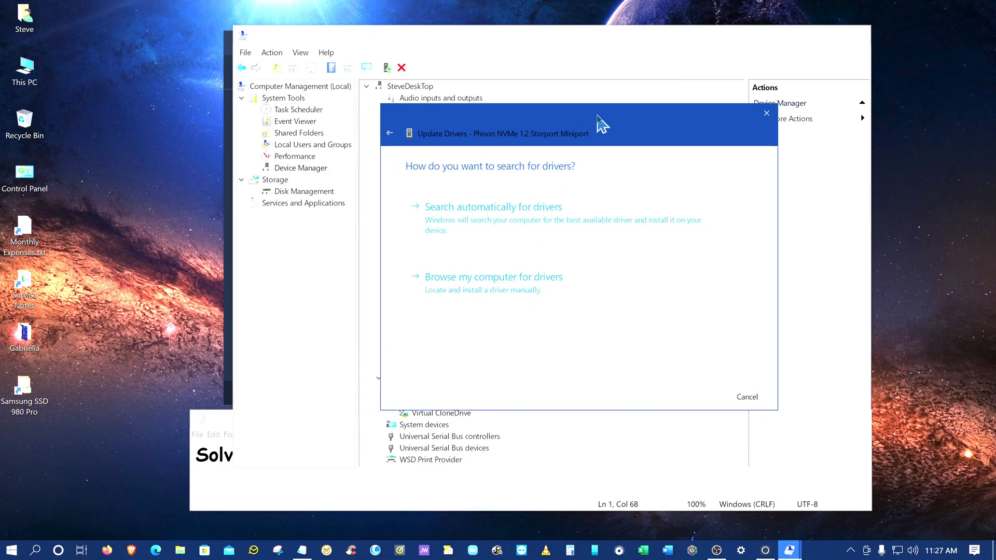
{"action": "left_click", "coordinate": [493, 276]}
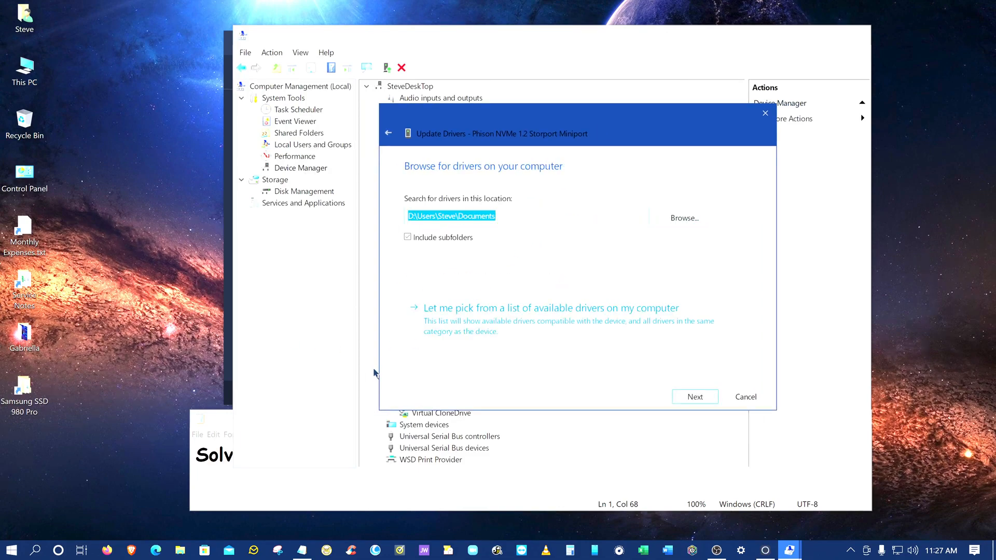
{"action": "left_click", "coordinate": [551, 308]}
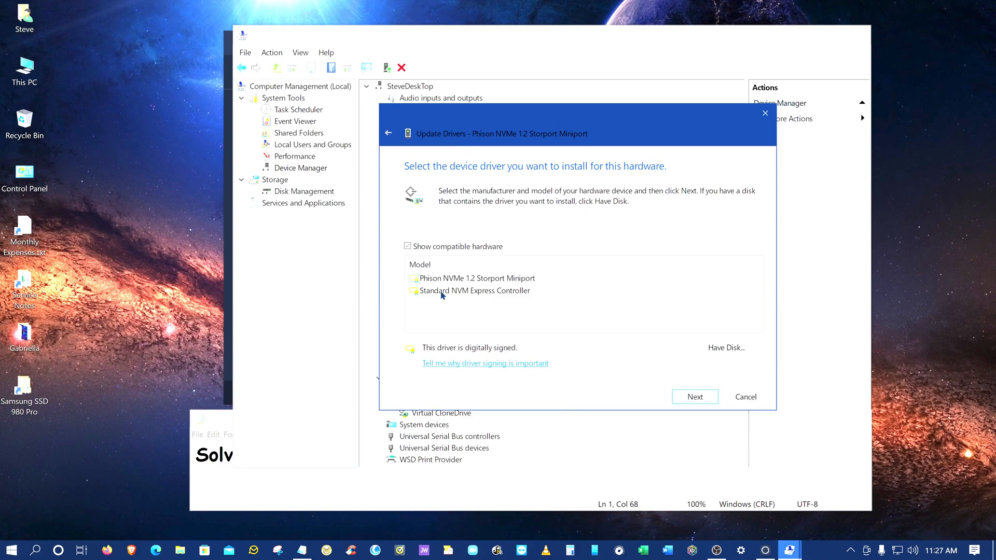
{"action": "left_click", "coordinate": [473, 290]}
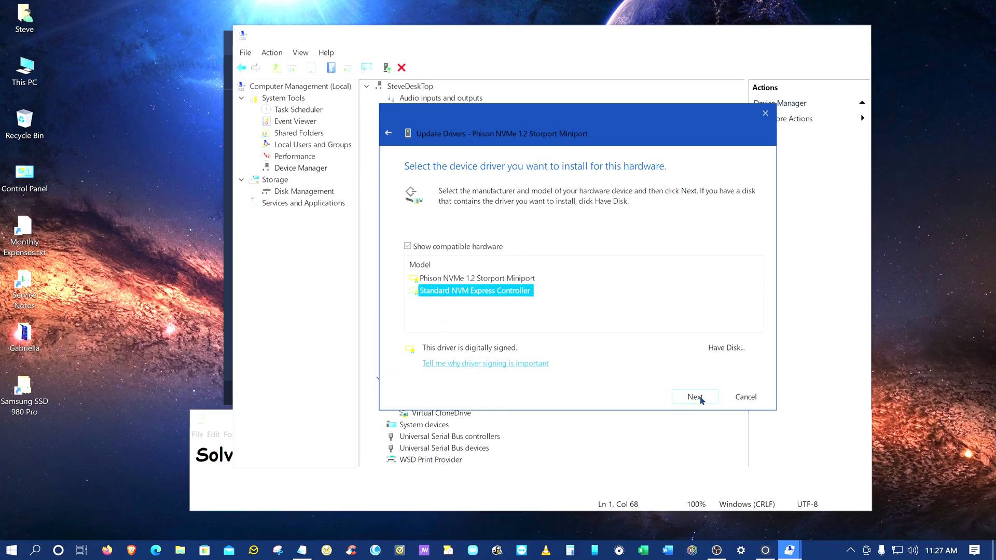
{"action": "left_click", "coordinate": [694, 396]}
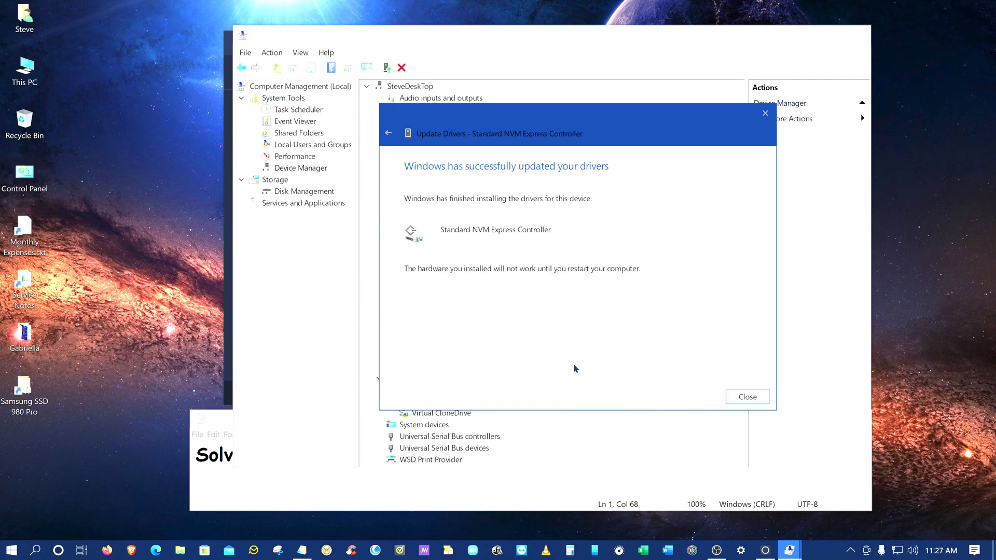
Dismiss the driver update success notice, decline the restart and close Computer Management.
{"action": "left_click", "coordinate": [746, 396]}
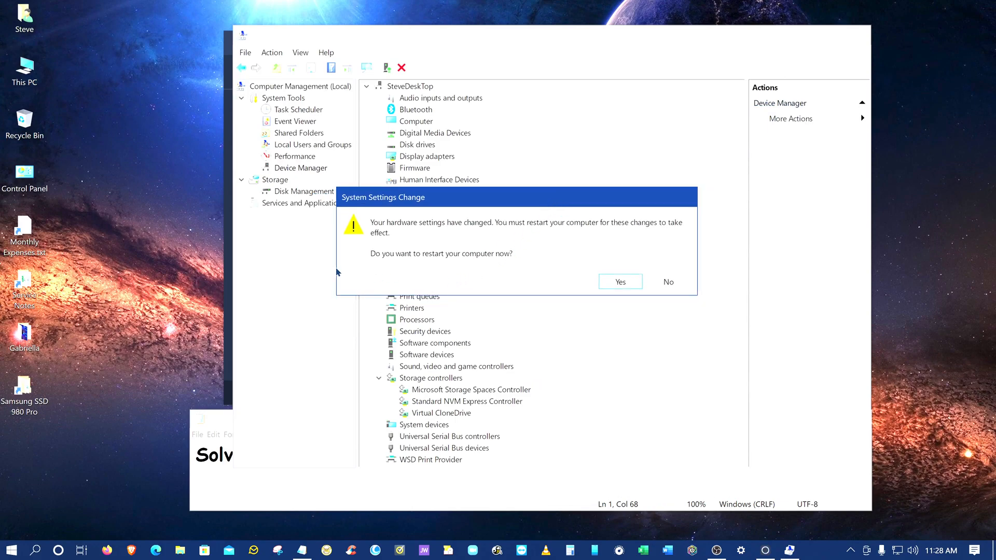
{"action": "mouse_move", "coordinate": [644, 279]}
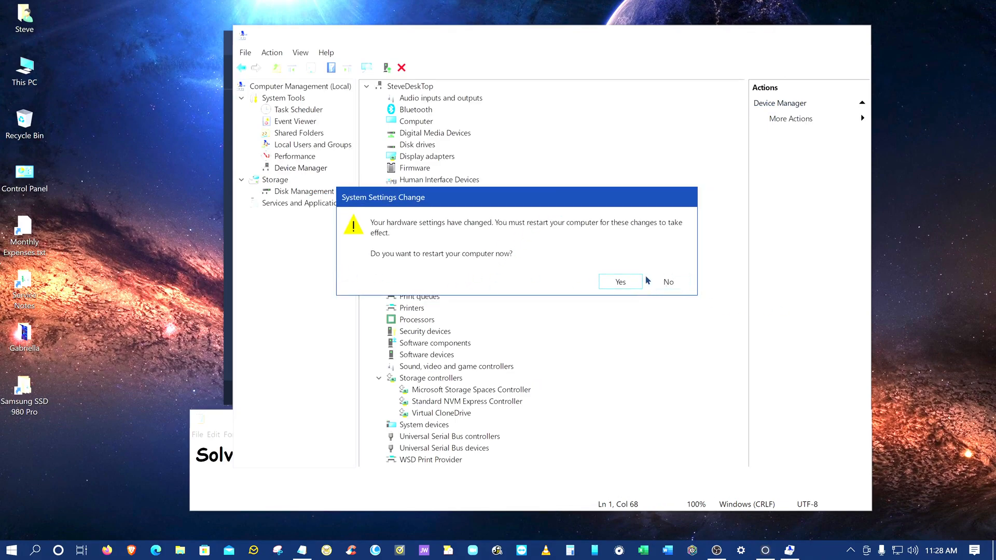
{"action": "mouse_move", "coordinate": [620, 290]}
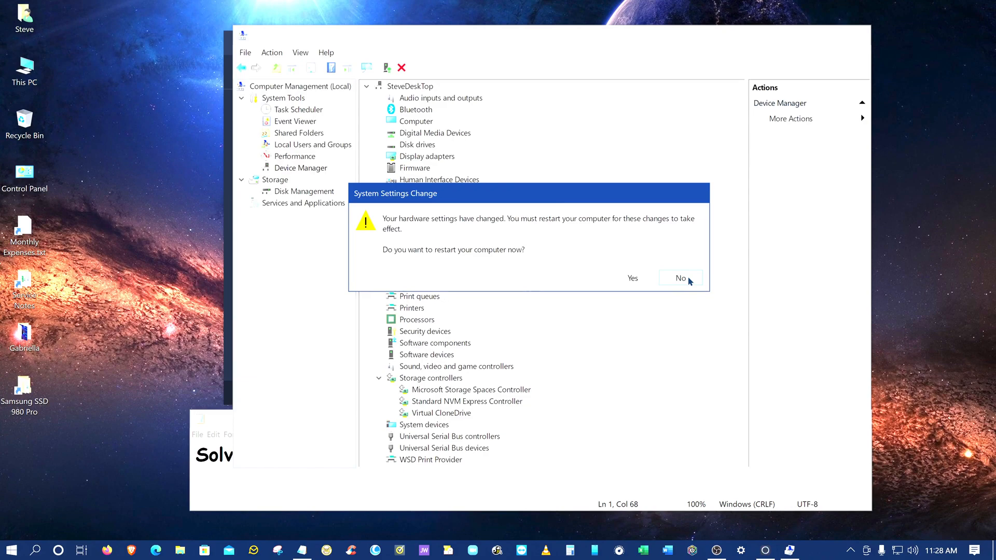
{"action": "left_click", "coordinate": [679, 278]}
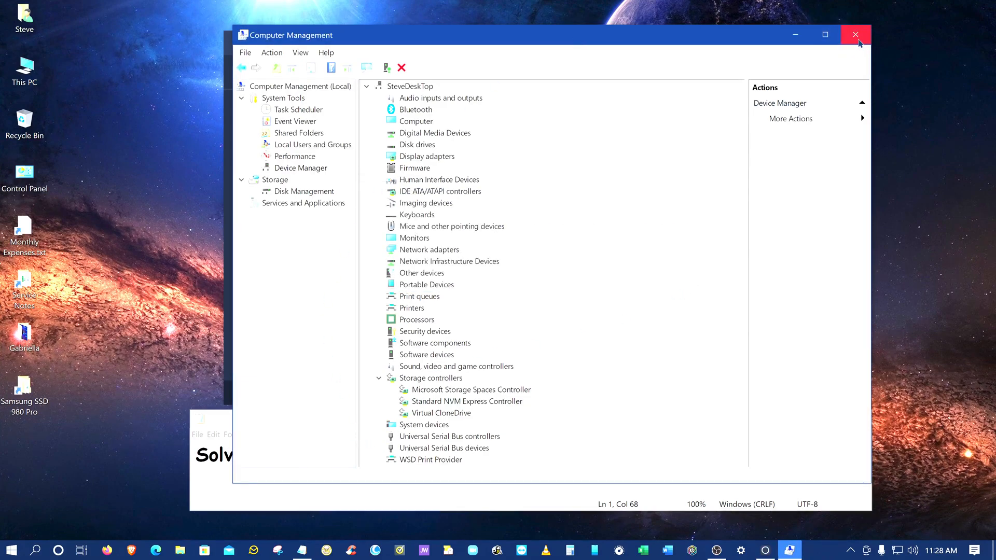
{"action": "left_click", "coordinate": [855, 34]}
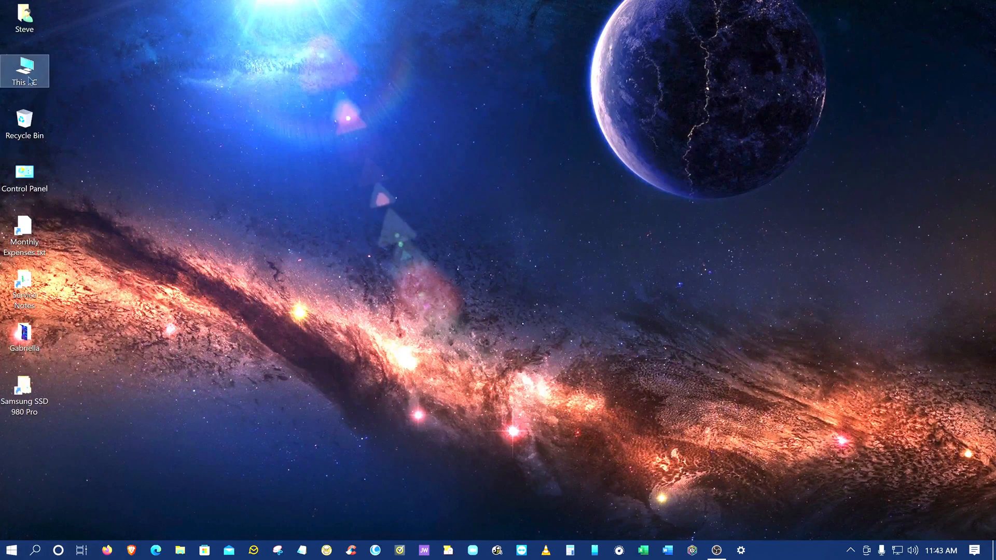
{"action": "right_click", "coordinate": [24, 70]}
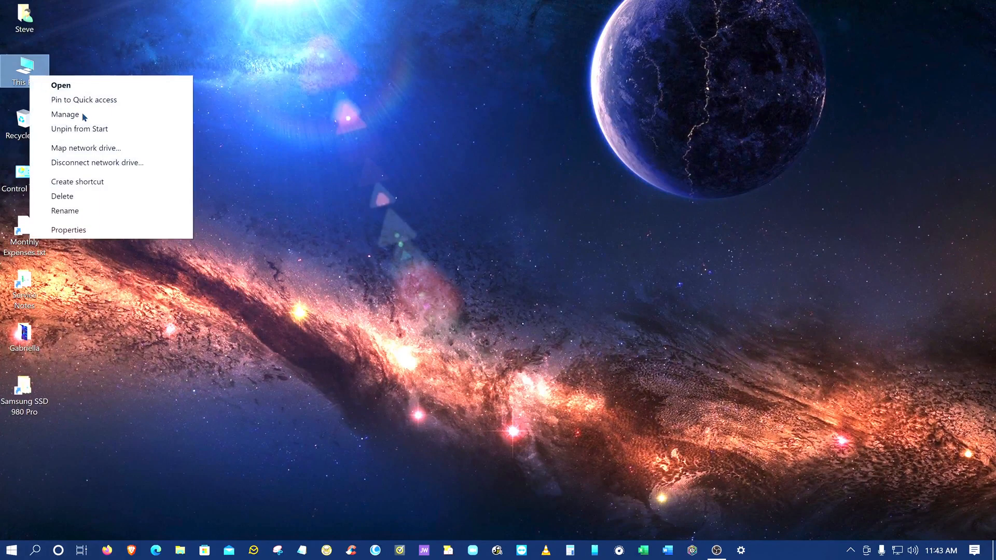
{"action": "left_click", "coordinate": [64, 115]}
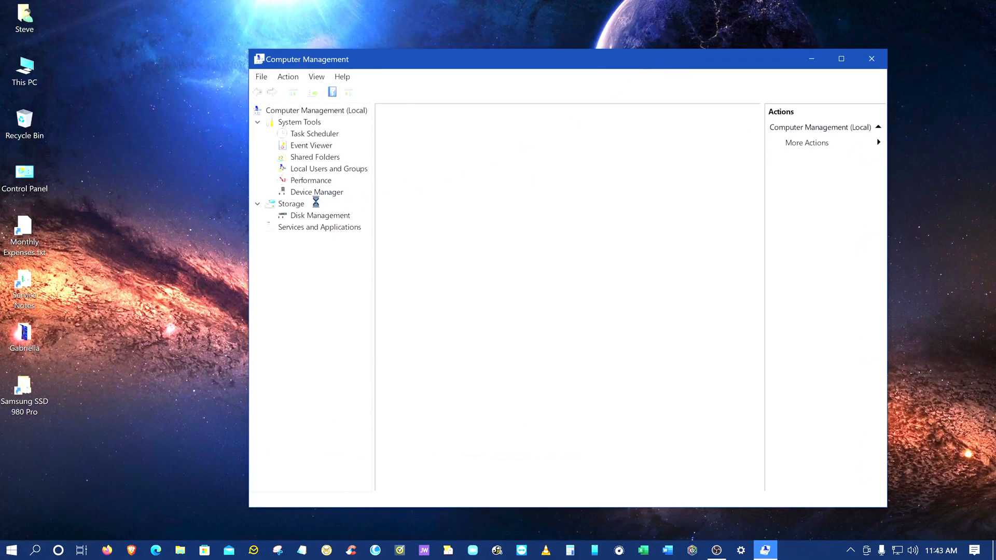
{"action": "left_click", "coordinate": [317, 192]}
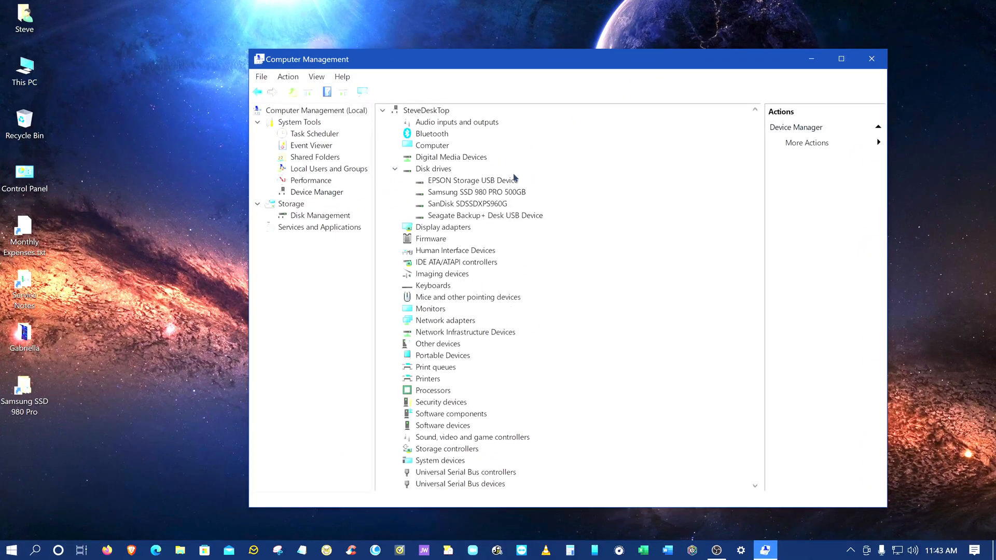
{"action": "scroll", "scroll_direction": "down", "scroll_amount": 3}
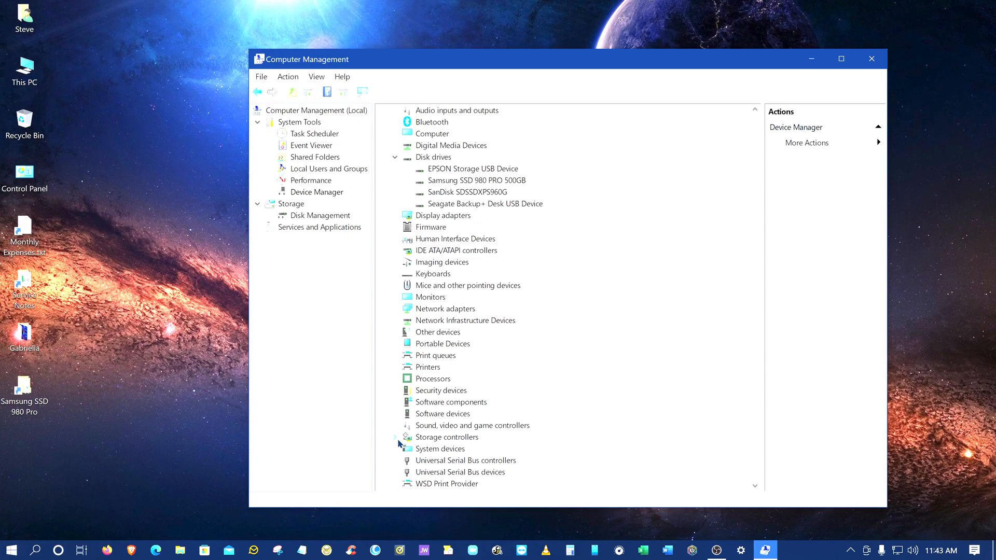
{"action": "left_click", "coordinate": [395, 437]}
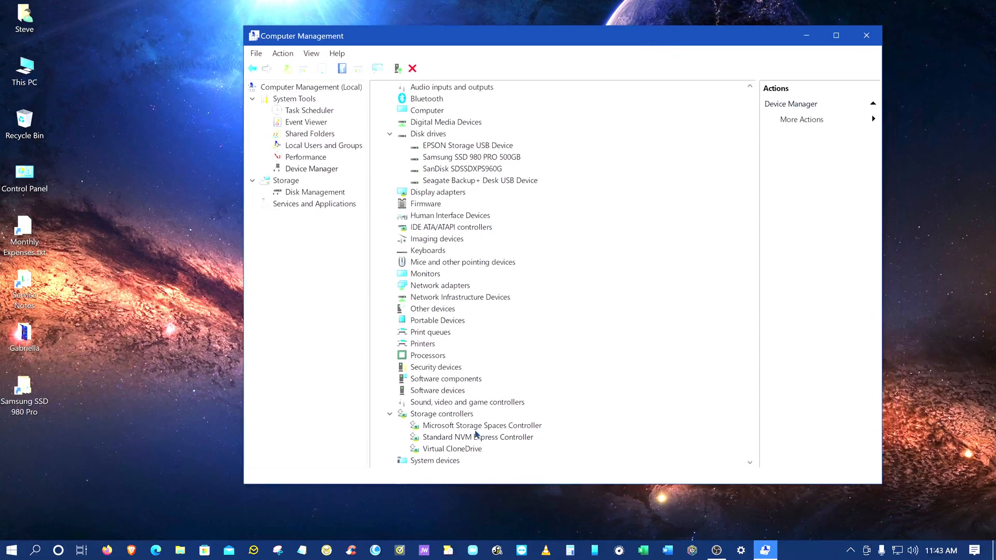
{"action": "mouse_move", "coordinate": [867, 35]}
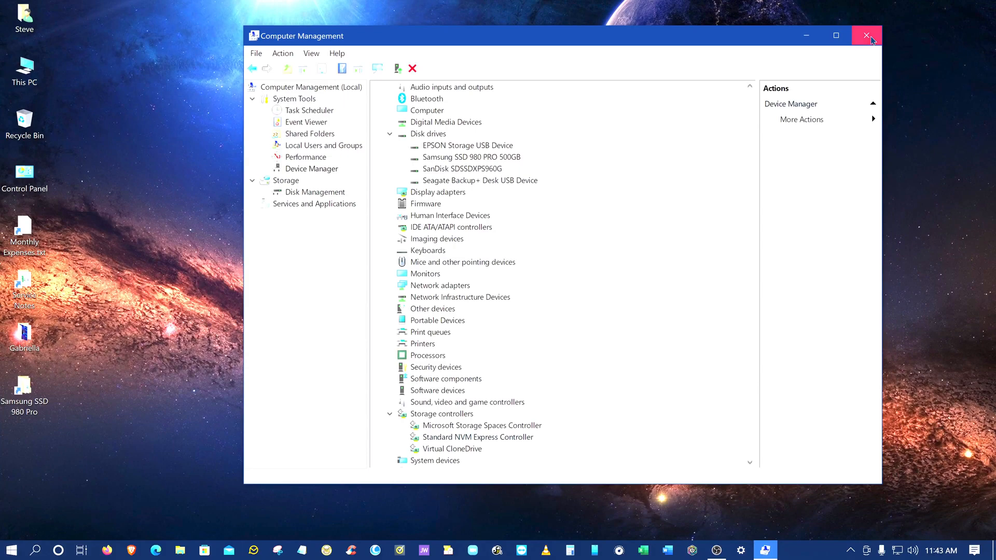
{"action": "left_click", "coordinate": [866, 35]}
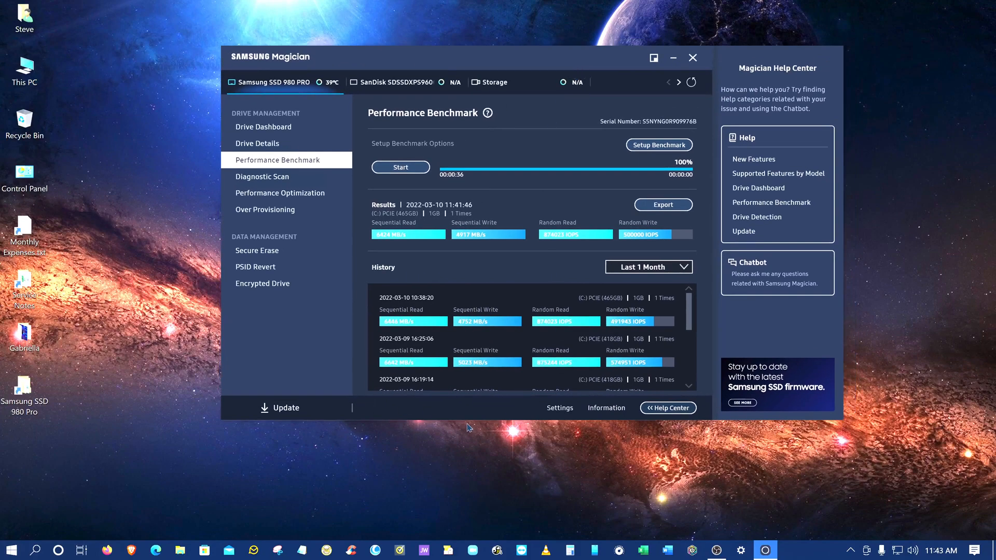
{"action": "mouse_move", "coordinate": [414, 322]}
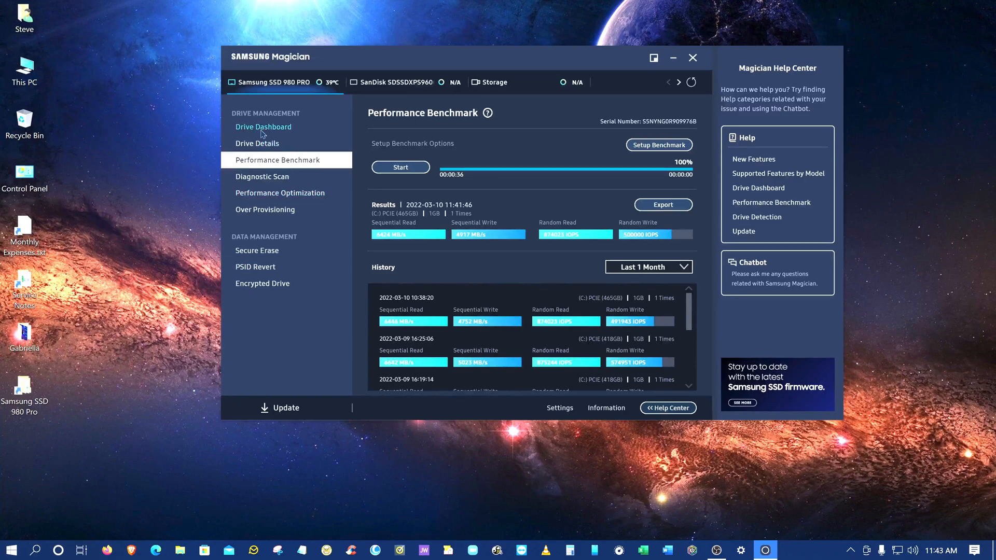
Show the Drive Dashboard for the detected 980 PRO reporting Good health at 39°C.
{"action": "left_click", "coordinate": [262, 127]}
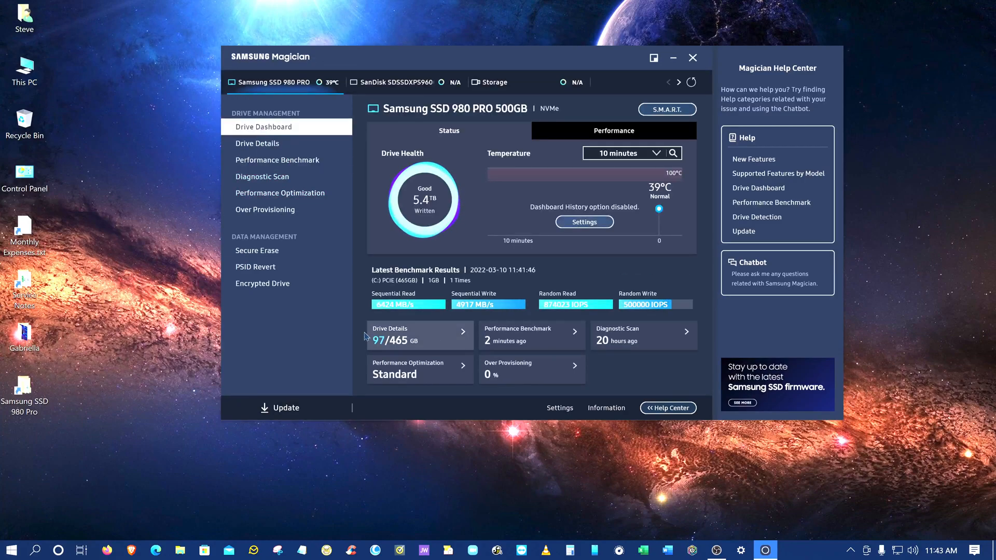
{"action": "mouse_move", "coordinate": [324, 356]}
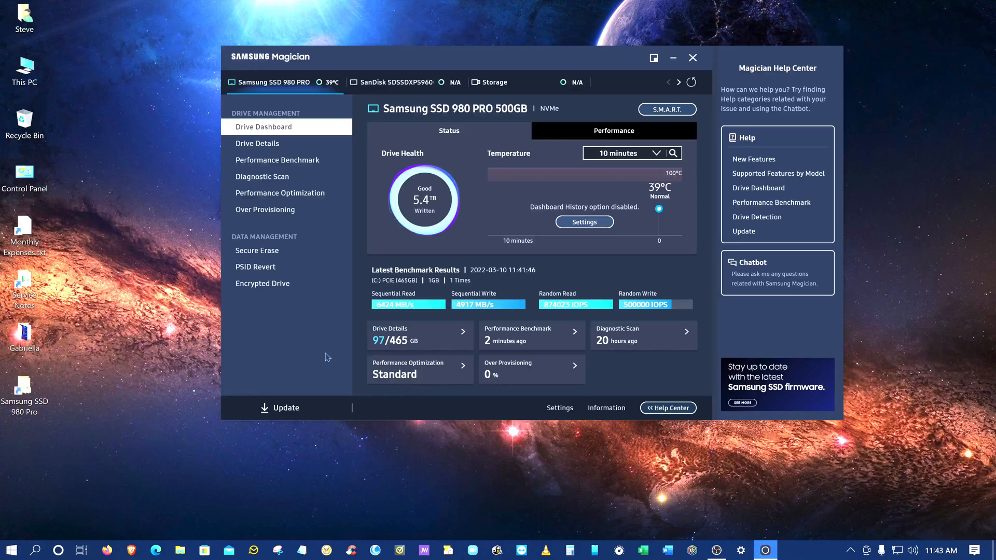
{"action": "mouse_move", "coordinate": [330, 352]}
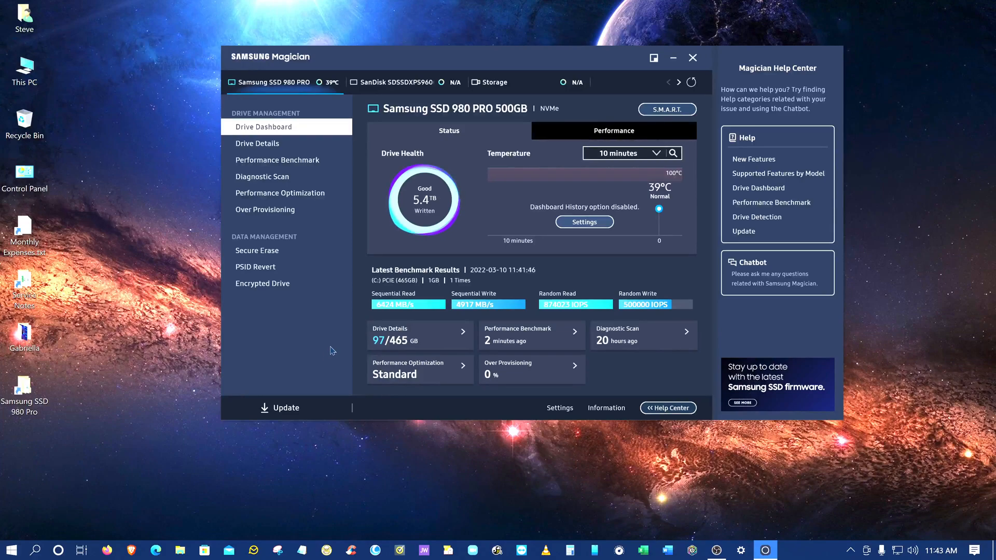